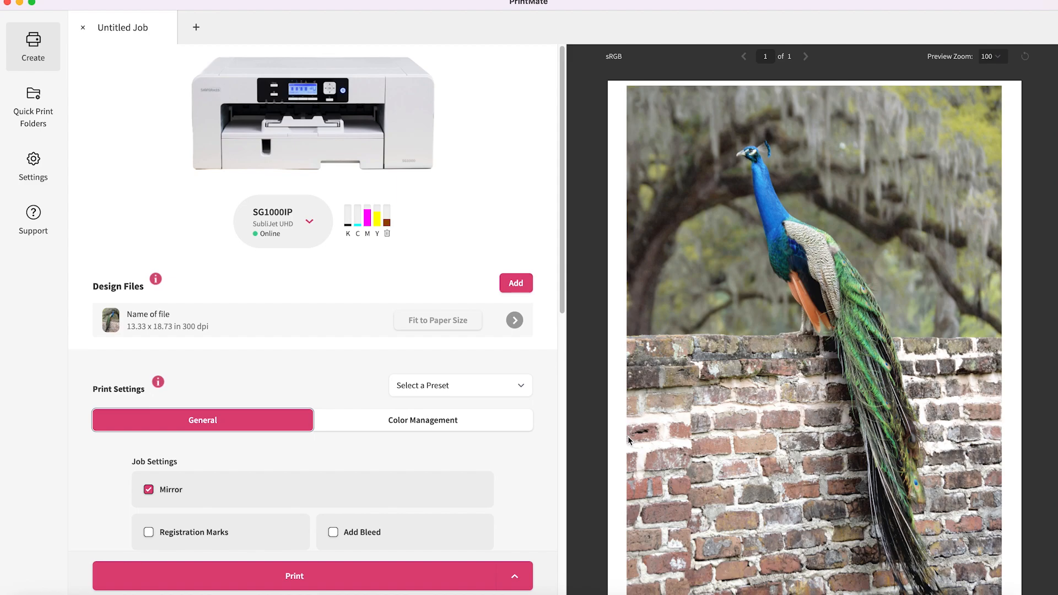
mouse_move(414, 476)
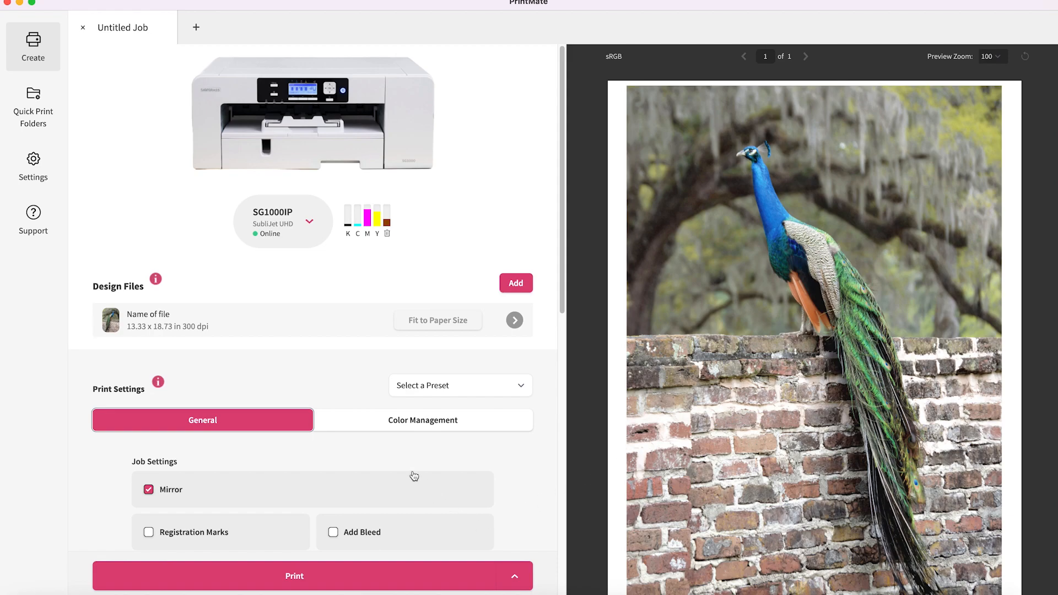
mouse_move(408, 429)
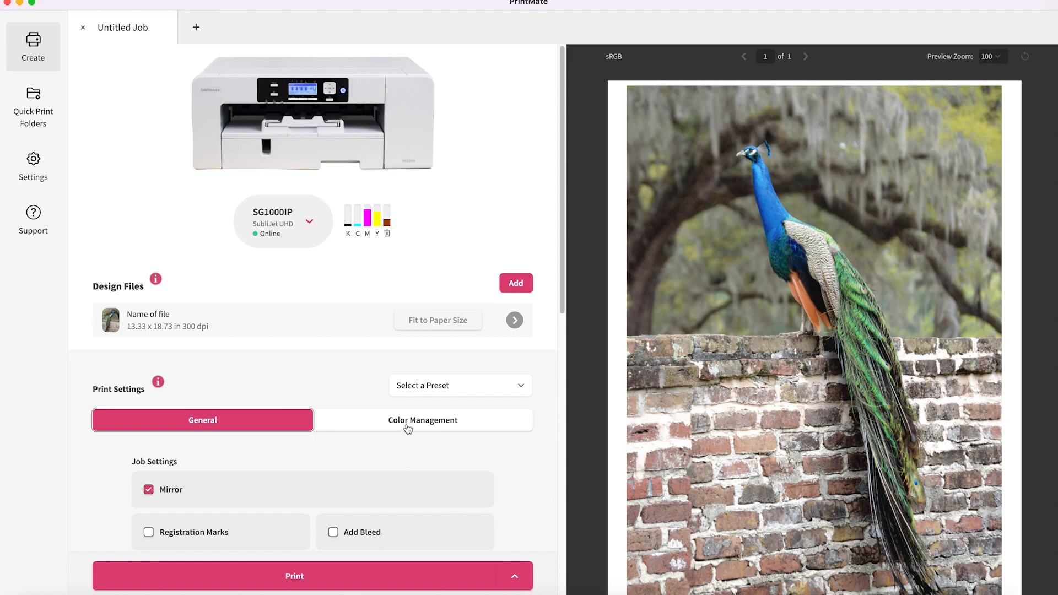
Show the peacock job's Color Management options, with Photographic as the colour mode
left_click(424, 420)
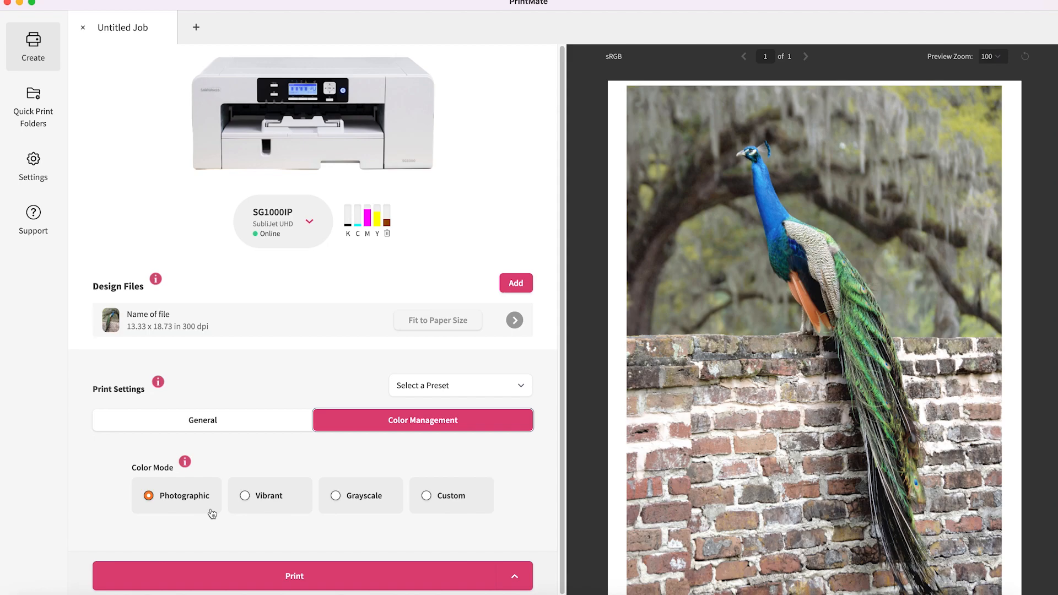
mouse_move(236, 509)
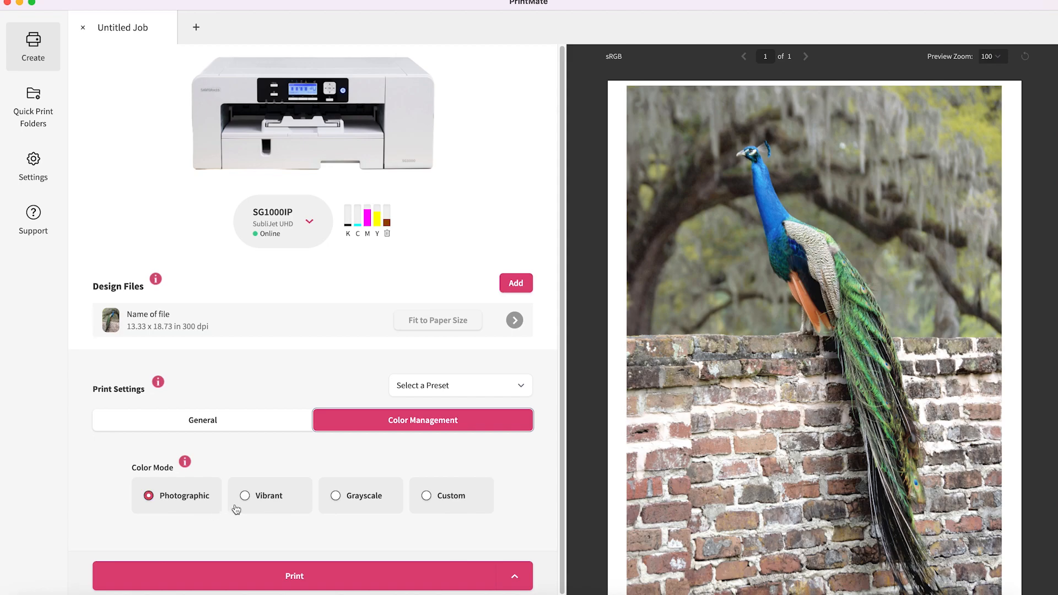
mouse_move(246, 500)
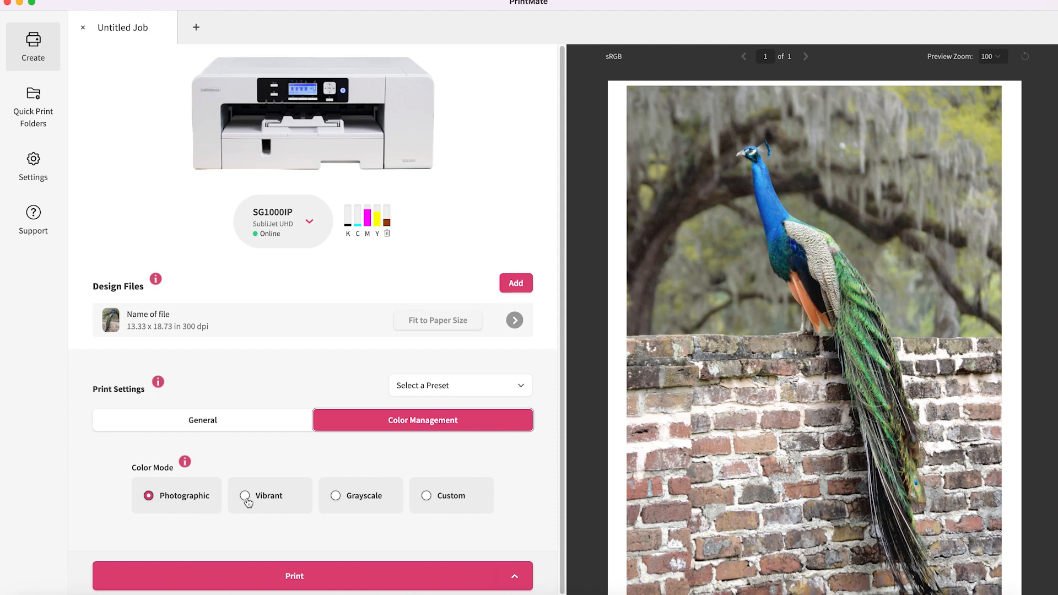
mouse_move(420, 510)
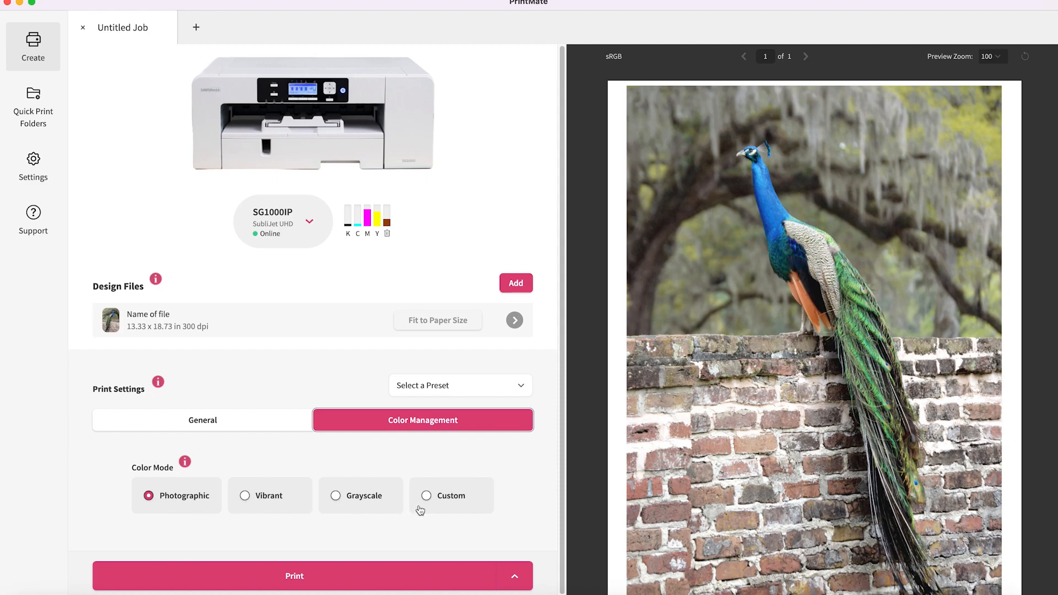
mouse_move(439, 507)
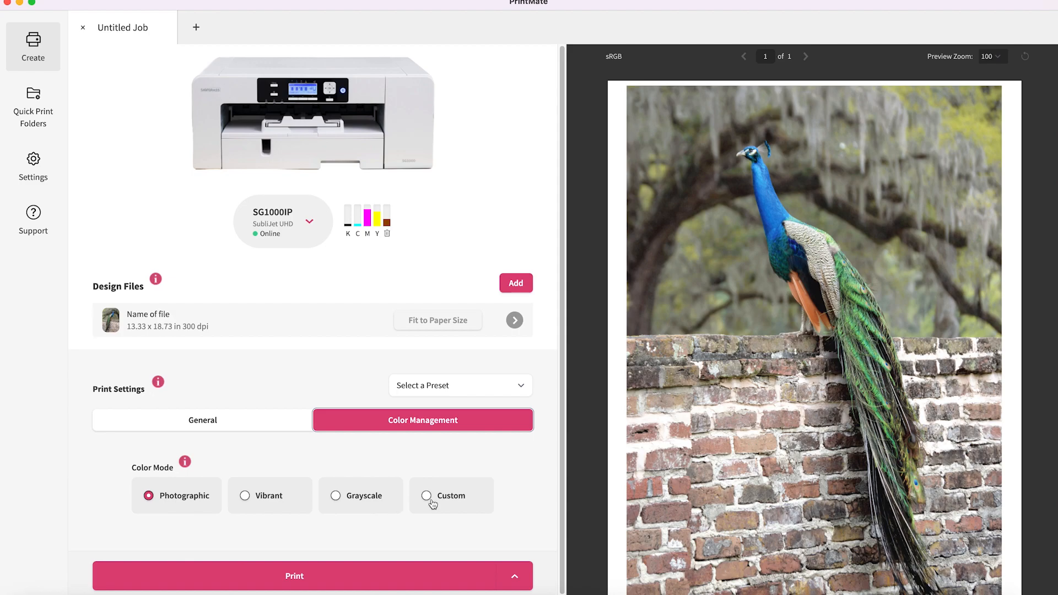
Use Custom colour mode with Red 15 and Blue -12, applied to the peacock preview
left_click(426, 495)
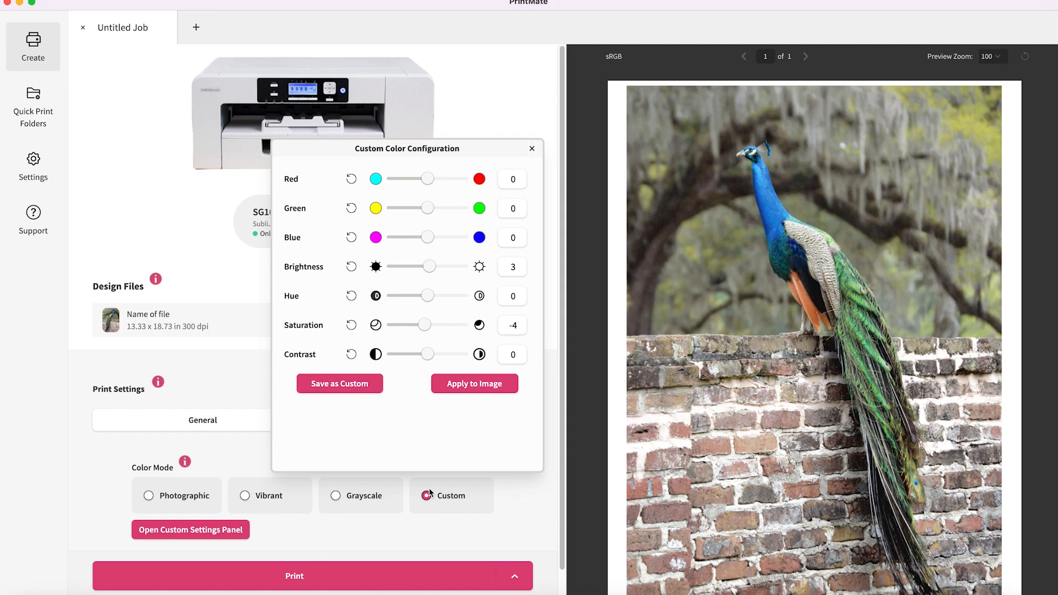
left_click(427, 496)
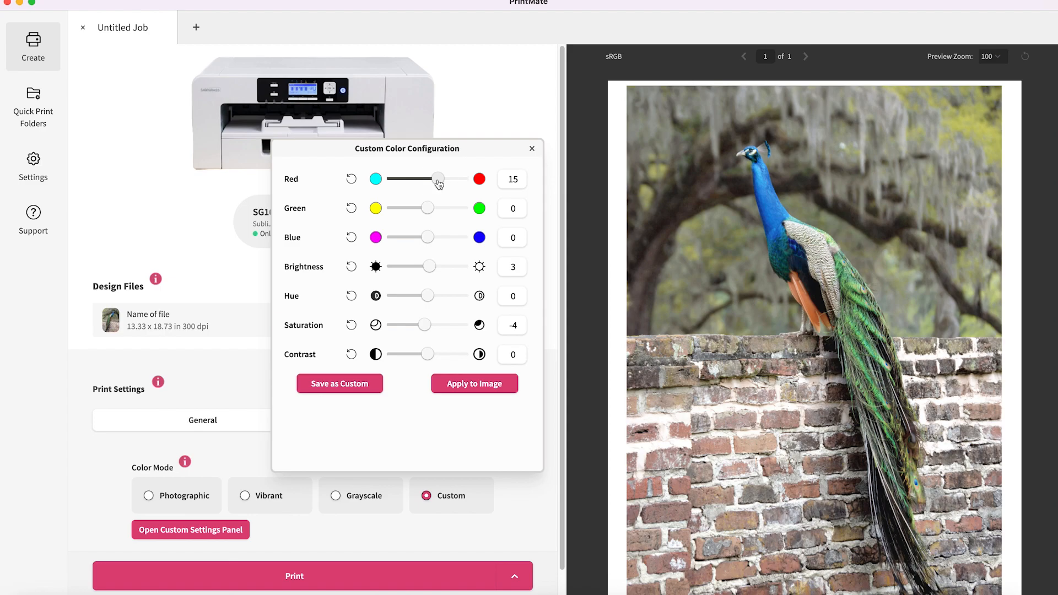
mouse_move(474, 395)
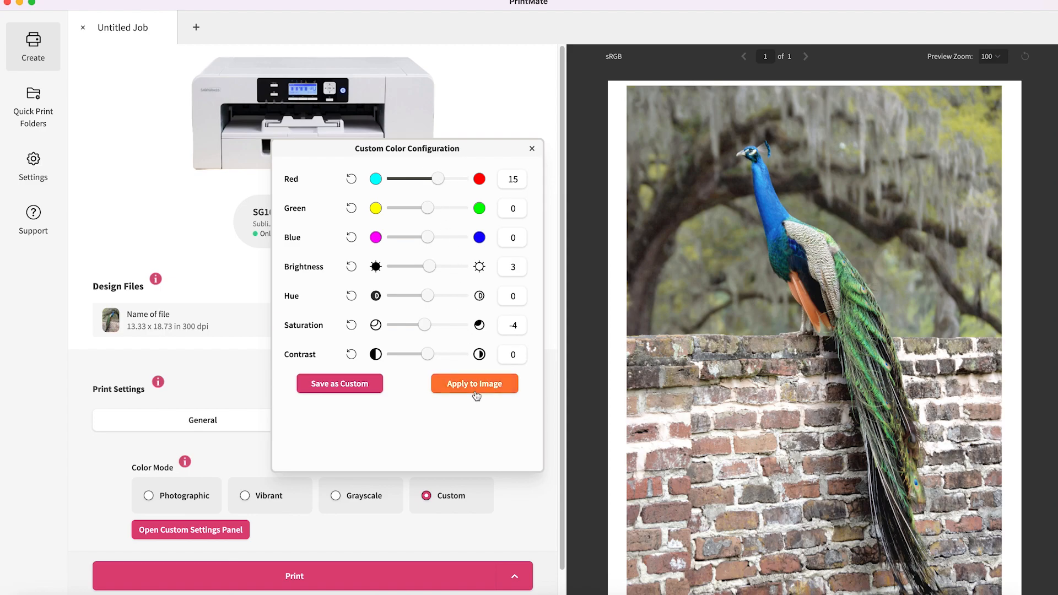
mouse_move(475, 384)
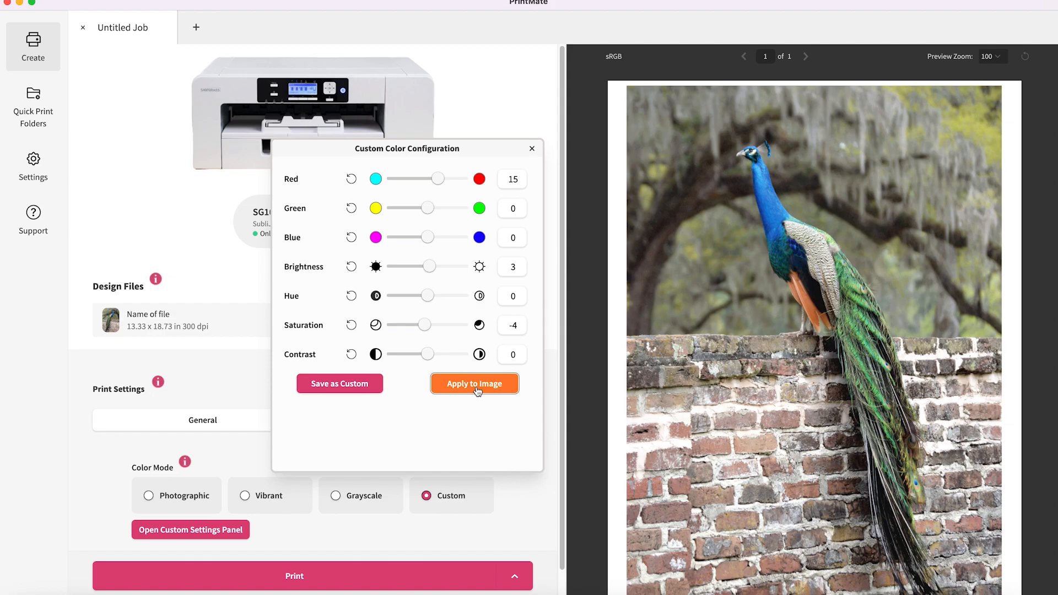
left_click(474, 383)
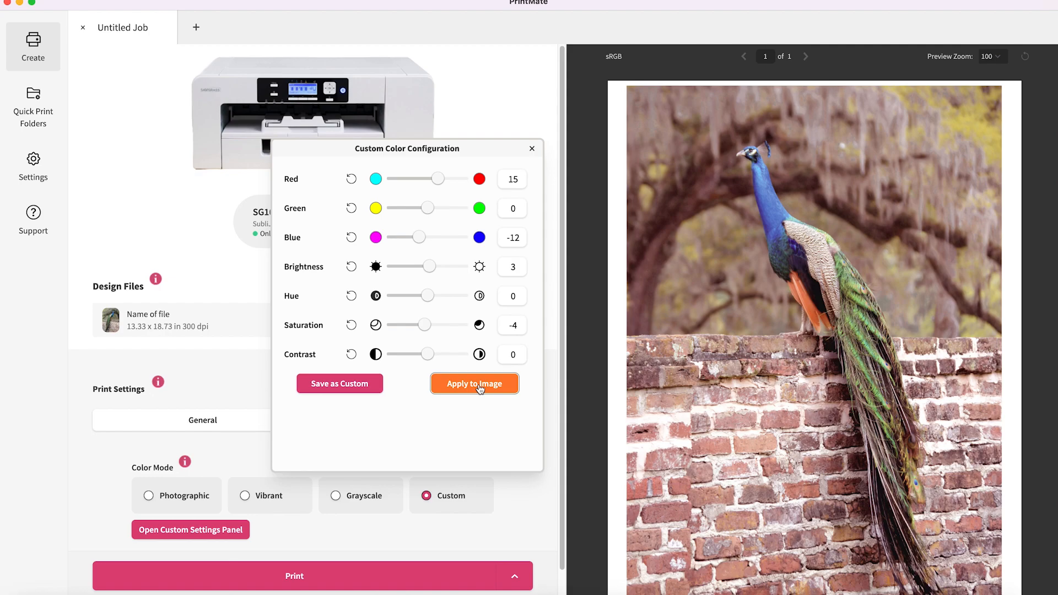
left_click(474, 384)
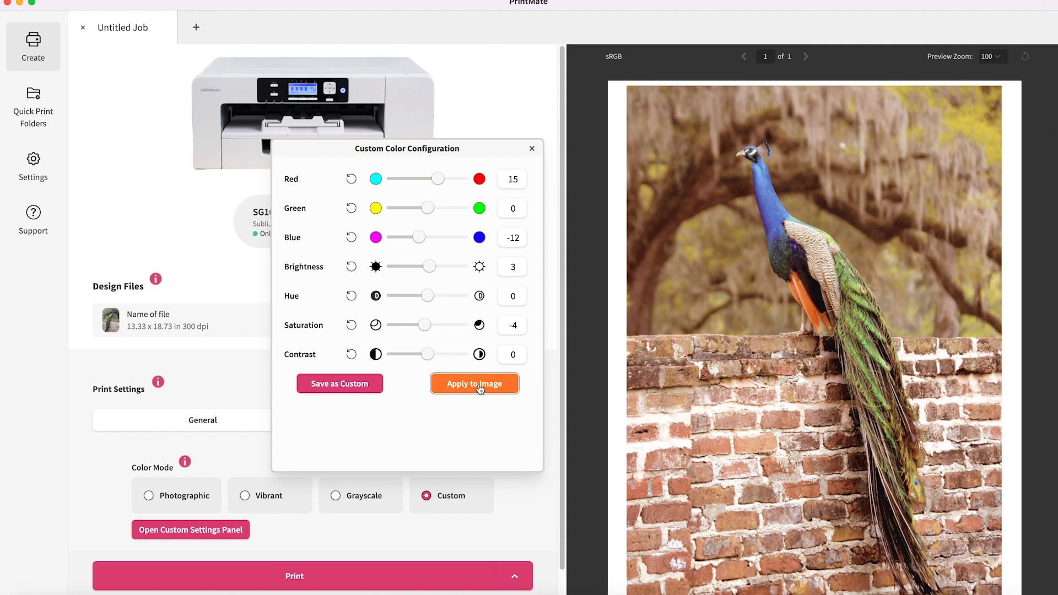
mouse_move(424, 301)
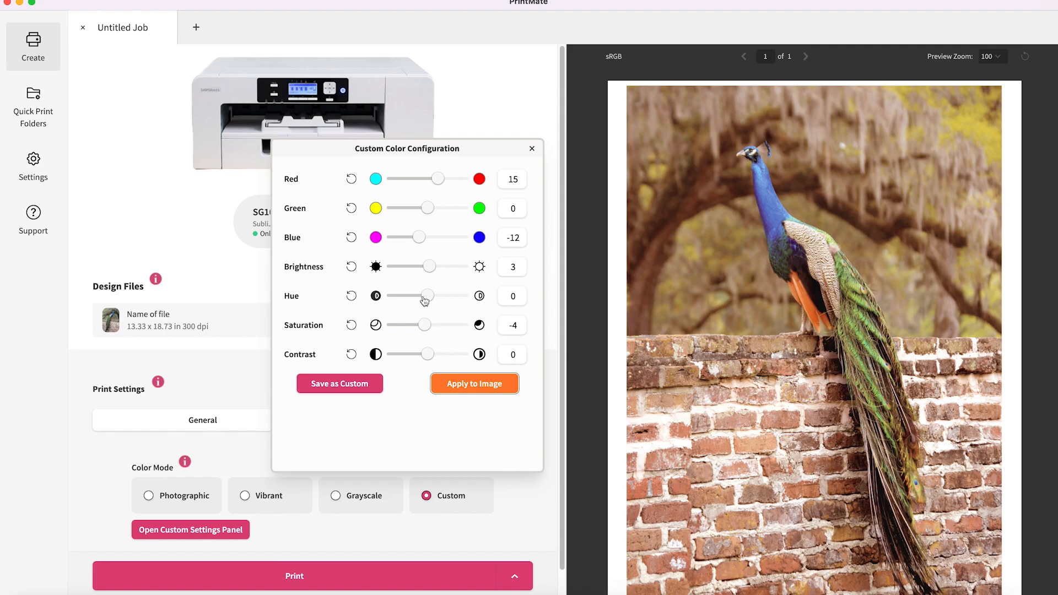
Reset the Red, Blue and Saturation custom colour adjustments to 0
left_click(351, 179)
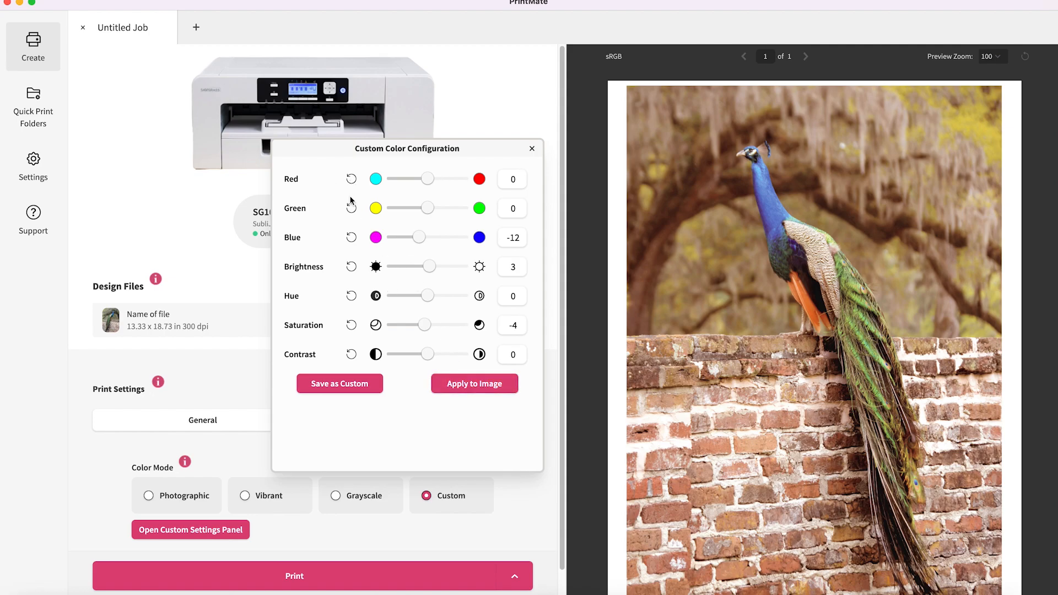
left_click(351, 237)
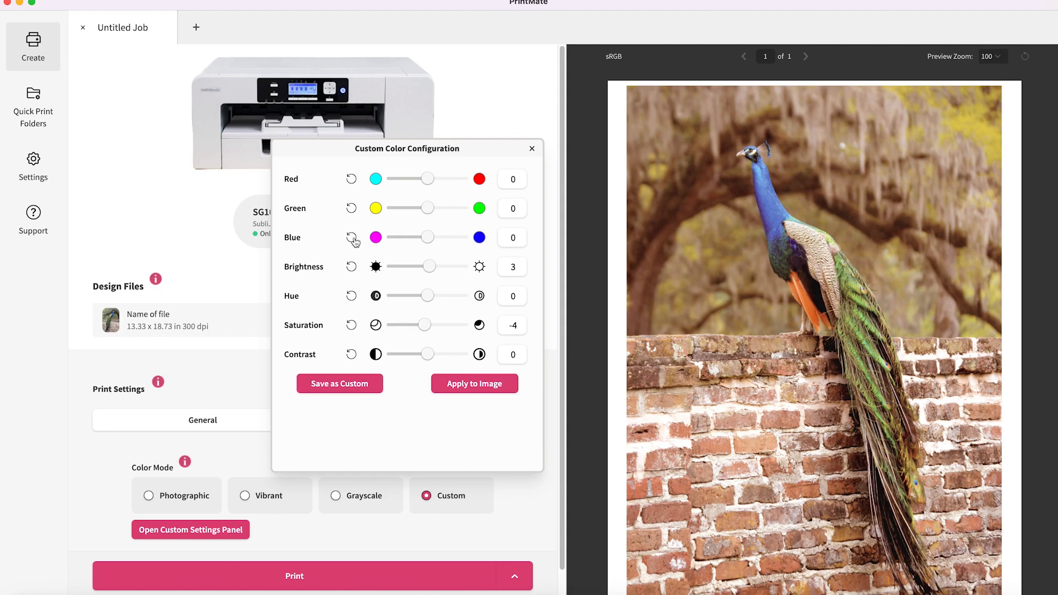
mouse_move(414, 285)
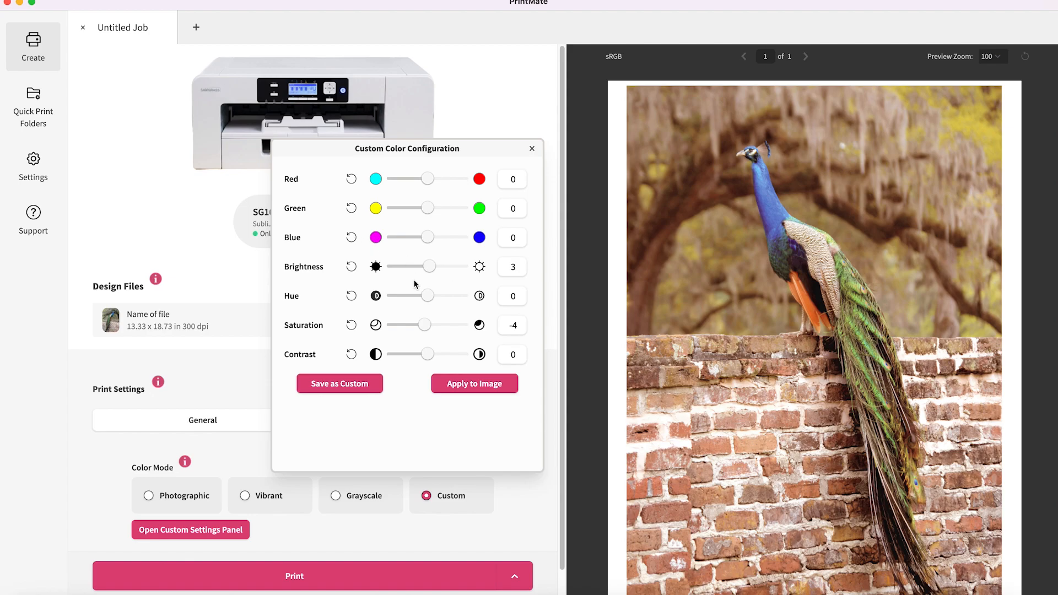
mouse_move(443, 379)
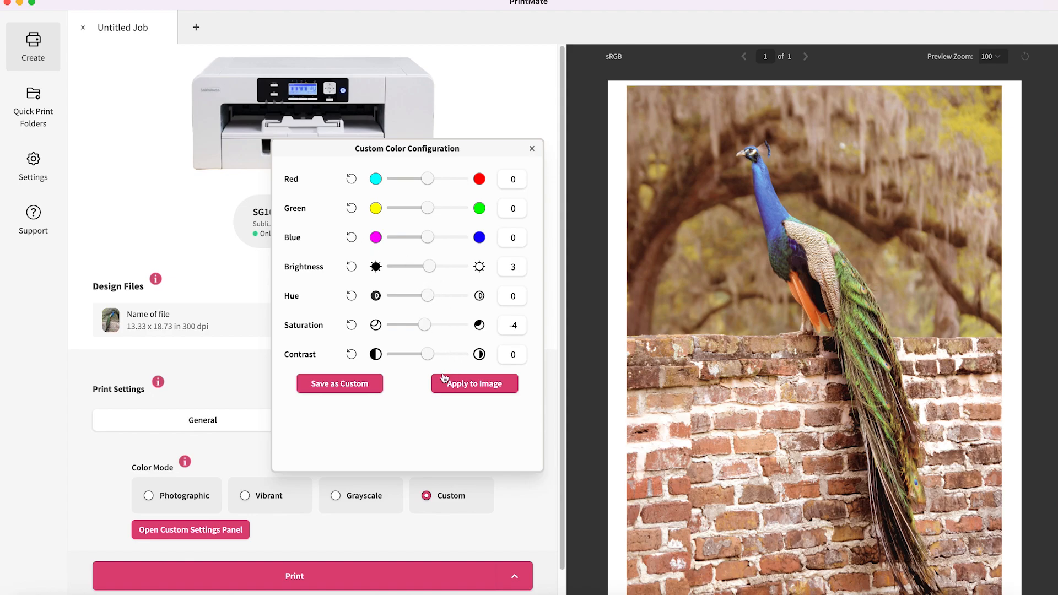
mouse_move(433, 334)
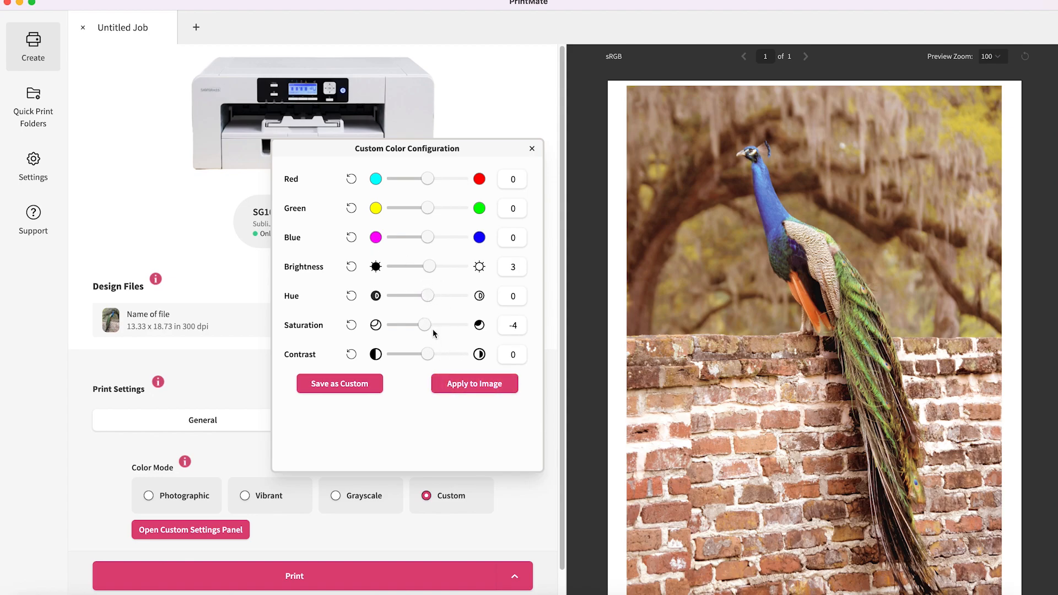
mouse_move(349, 300)
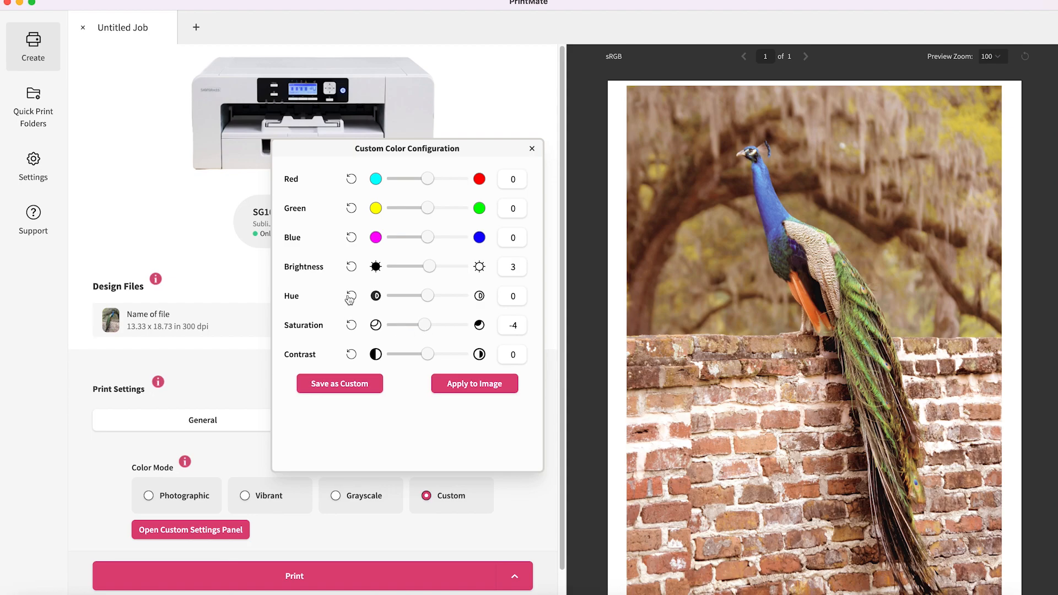
mouse_move(349, 337)
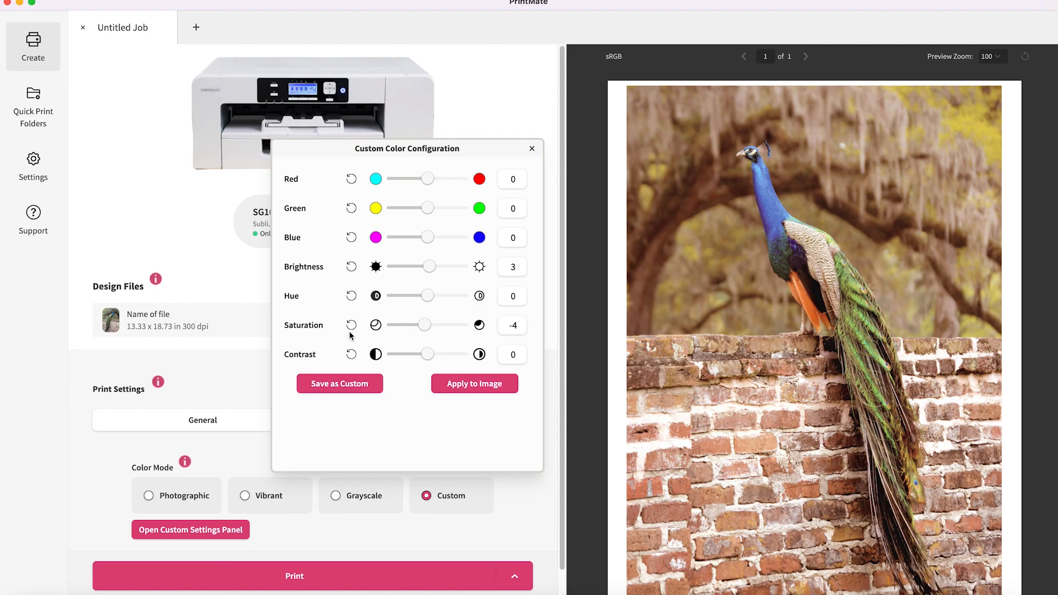
left_click(351, 270)
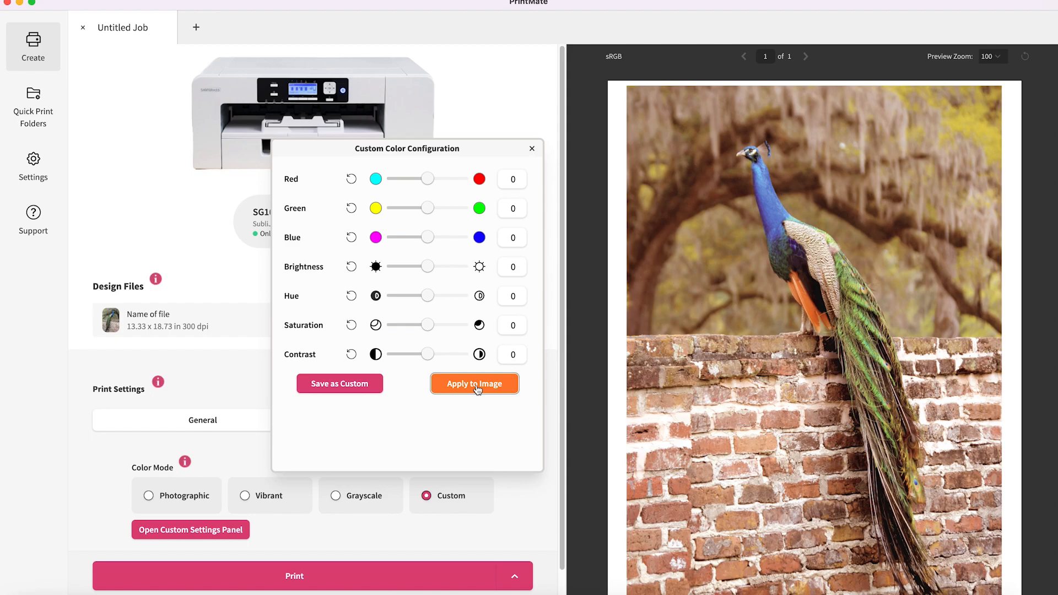
Apply the zeroed values, then apply a Hue of -10 to the peacock preview
left_click(474, 383)
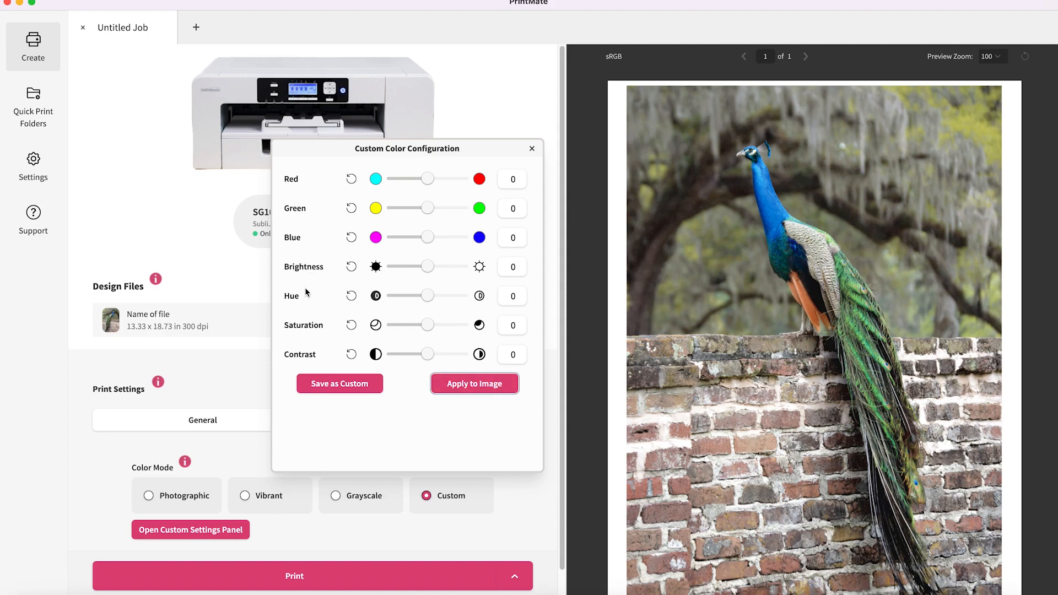
mouse_move(299, 306)
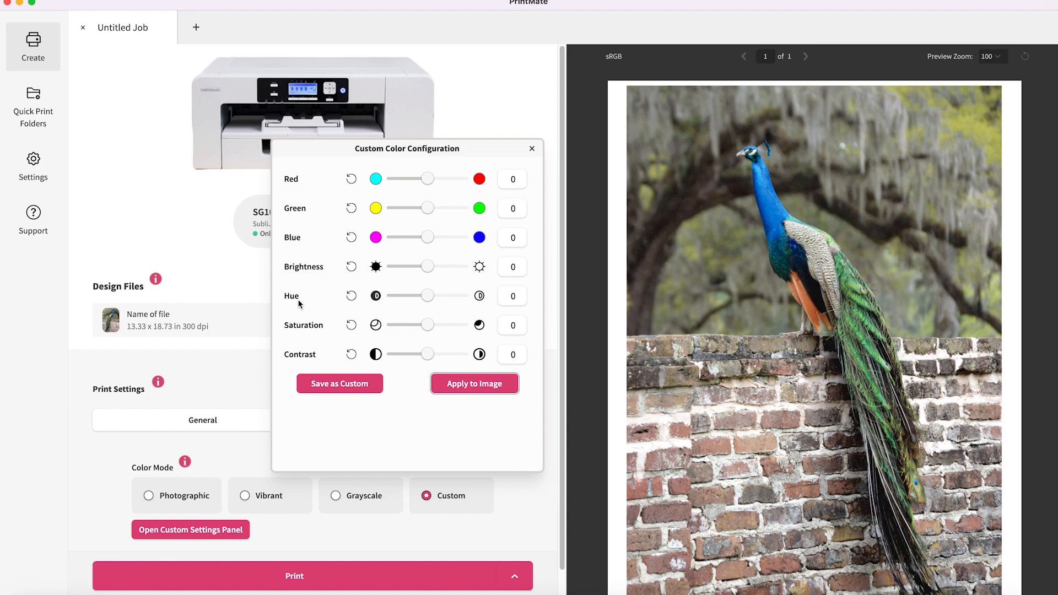
mouse_move(427, 306)
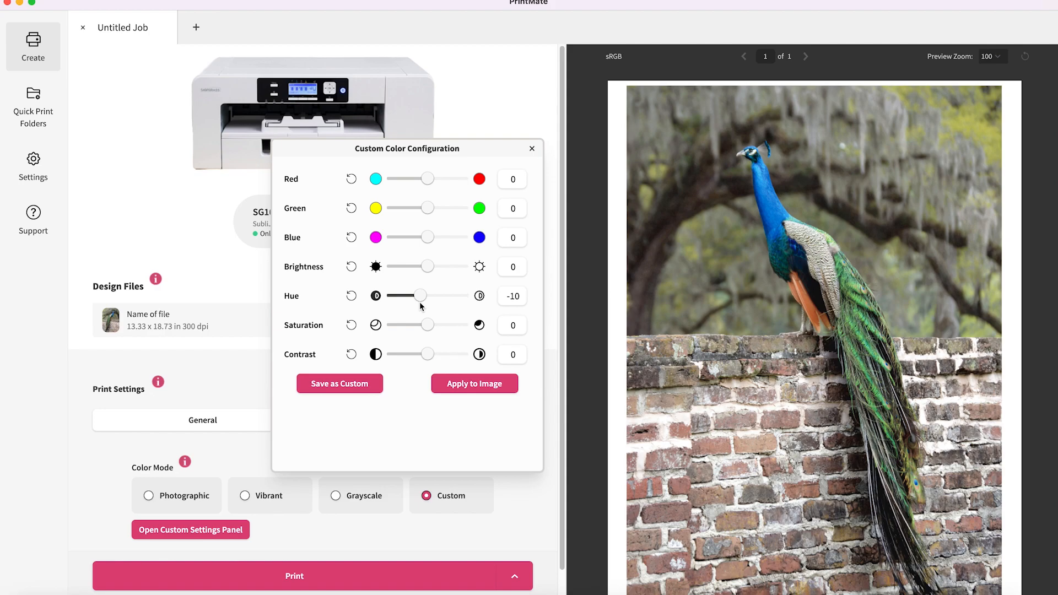
mouse_move(474, 383)
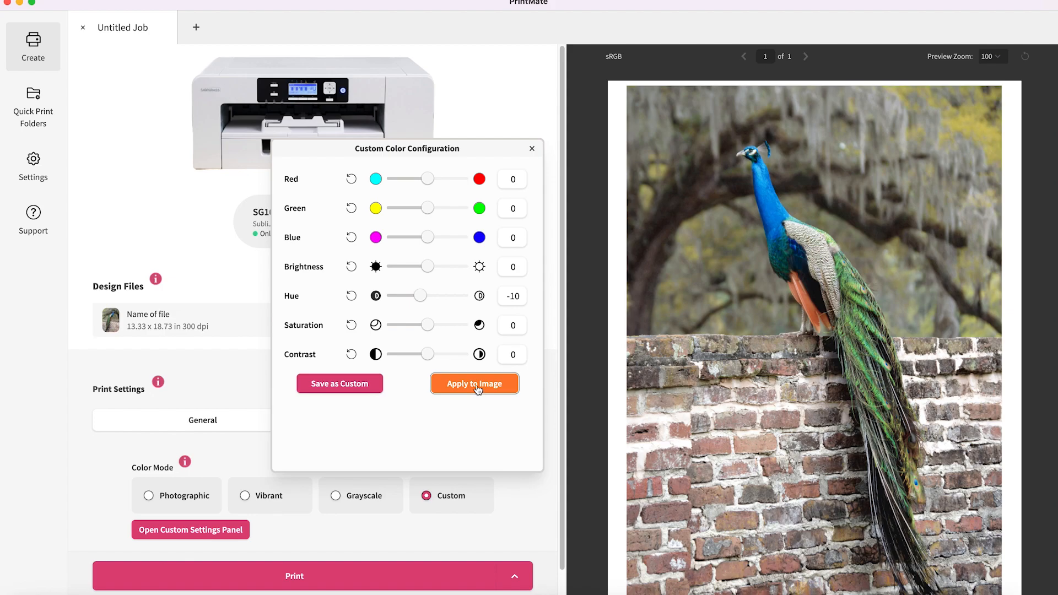
left_click(475, 384)
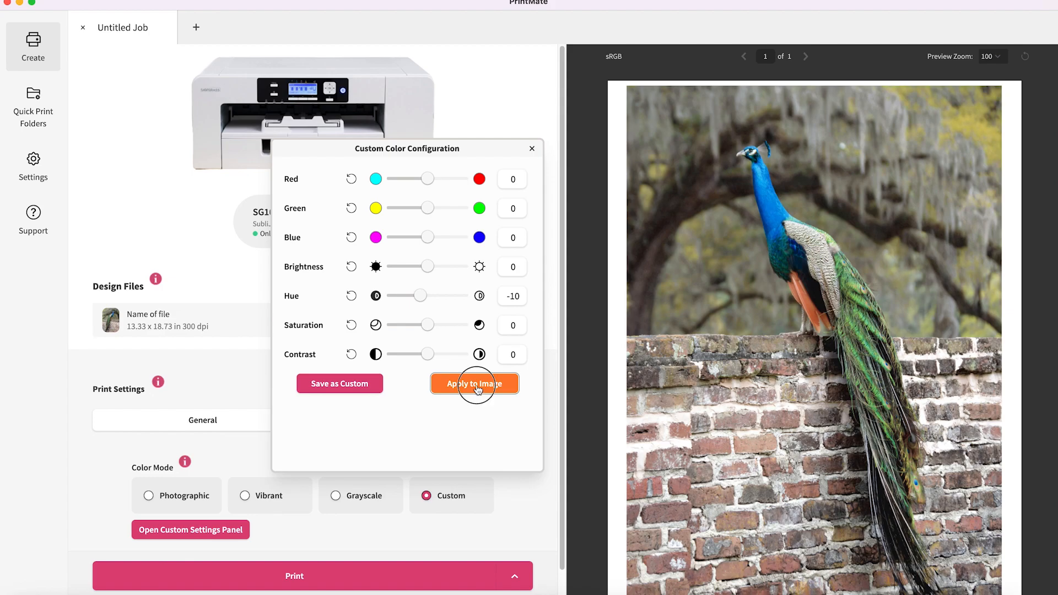
left_click(474, 383)
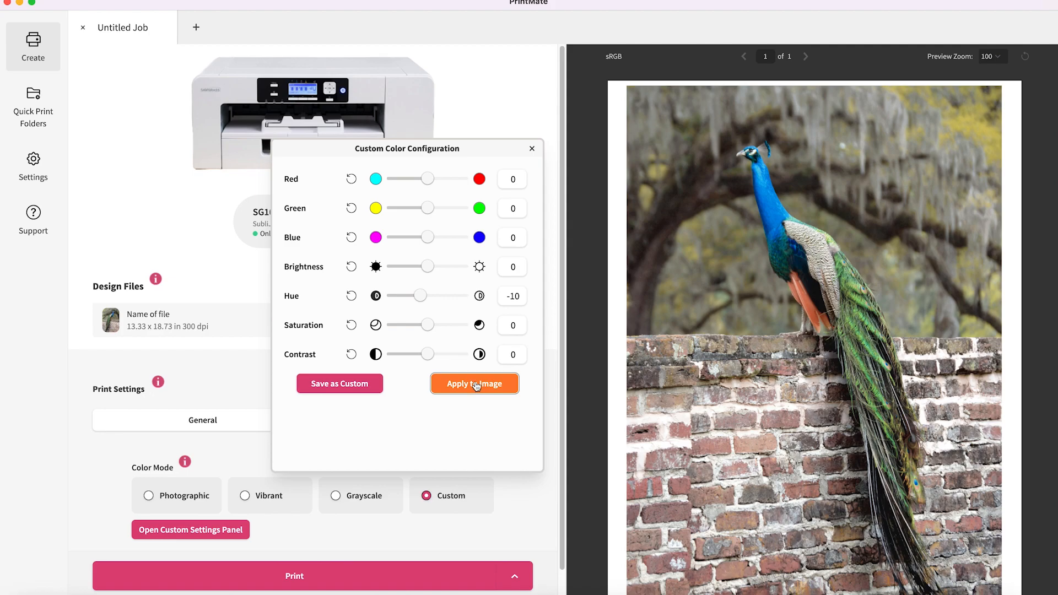
mouse_move(321, 275)
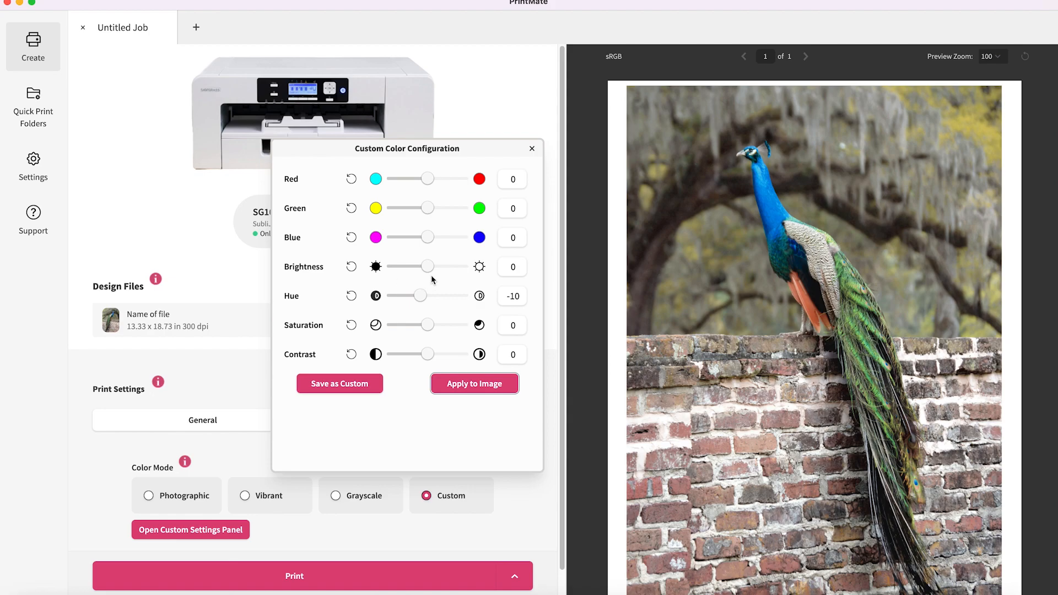
mouse_move(432, 274)
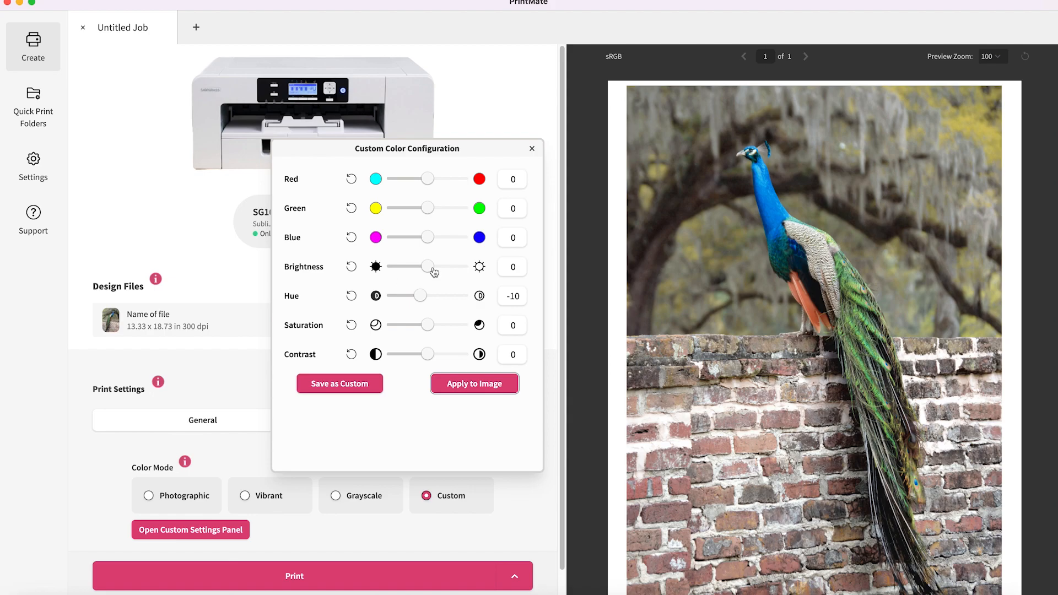
mouse_move(433, 270)
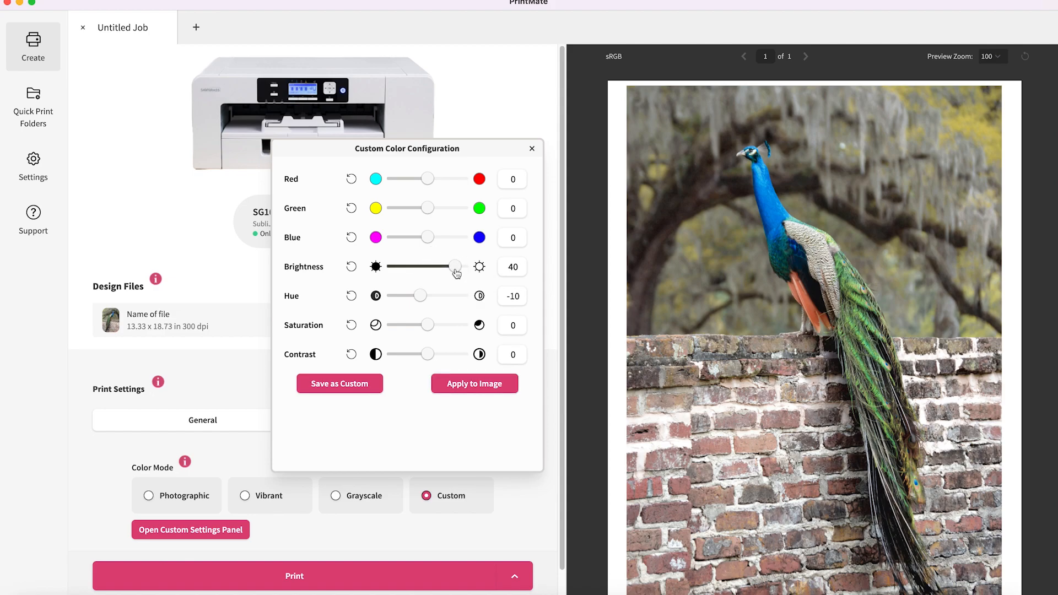
Apply Brightness 40 to the photo, then lower it to 21 and reapply
left_click(475, 384)
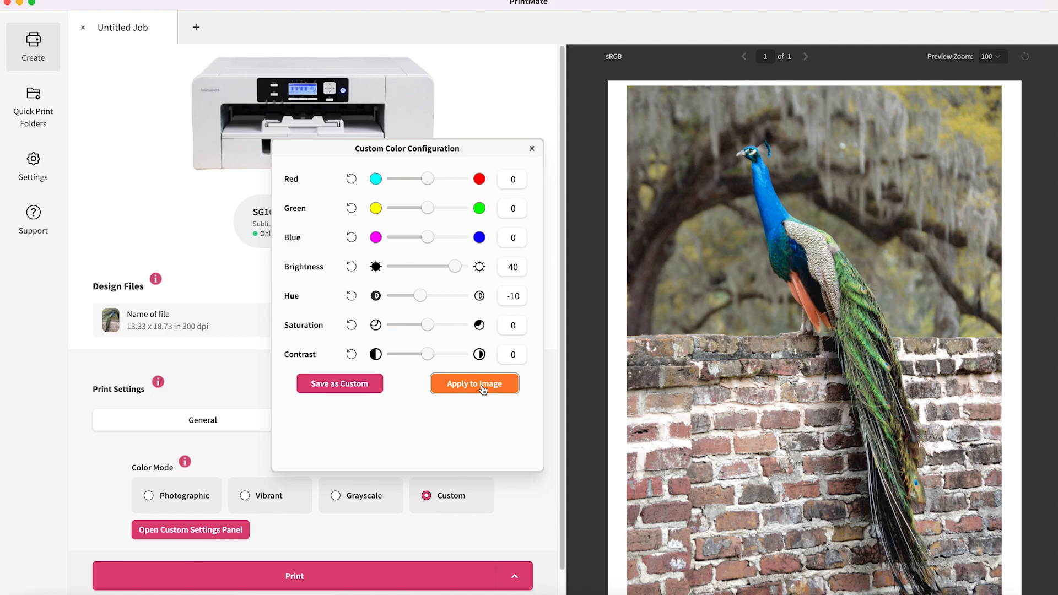
left_click(475, 384)
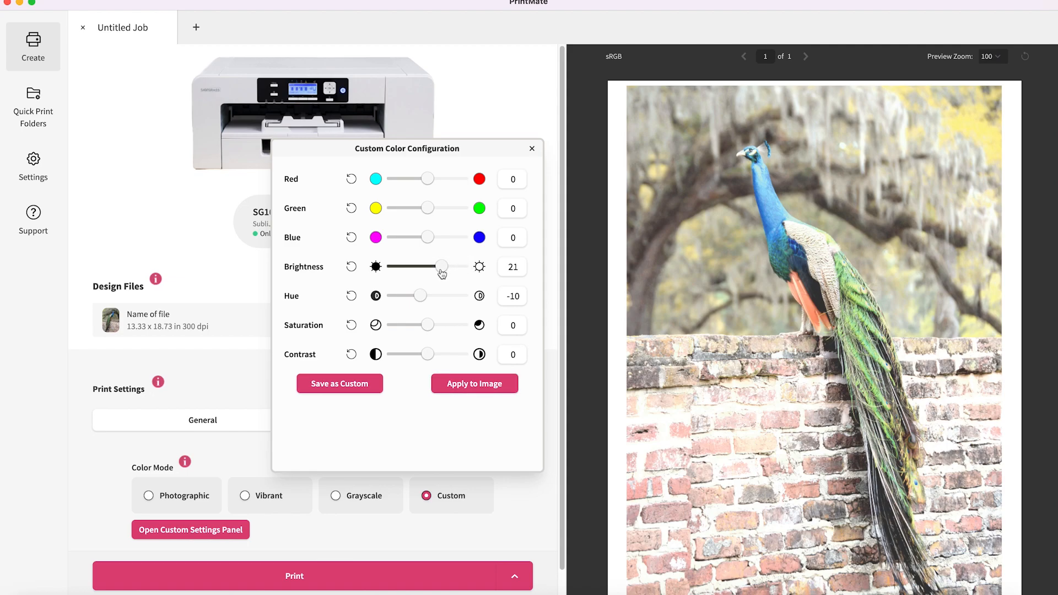
mouse_move(442, 267)
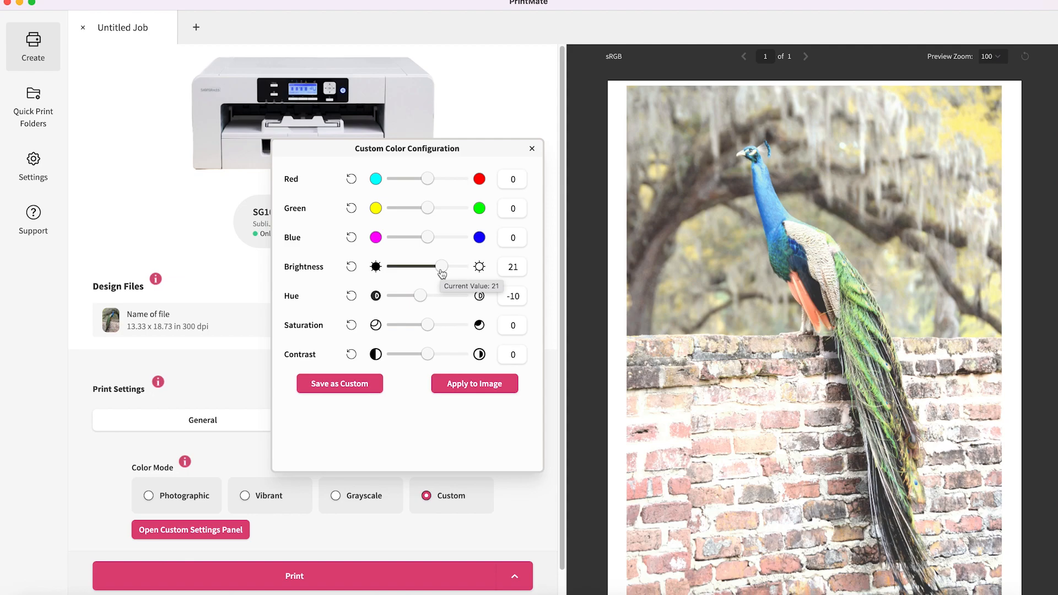
left_click(475, 384)
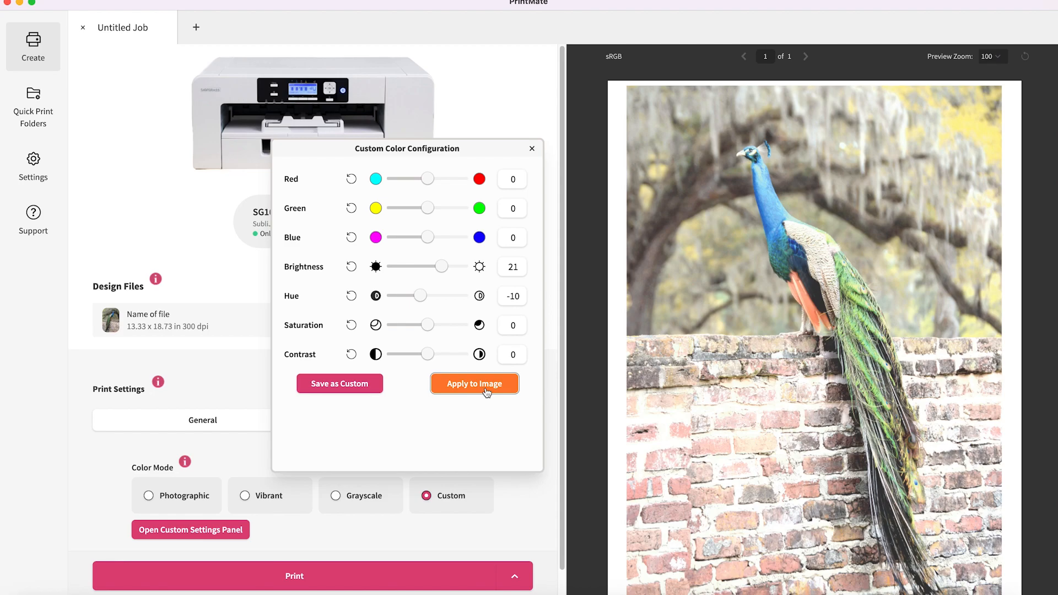
left_click(474, 384)
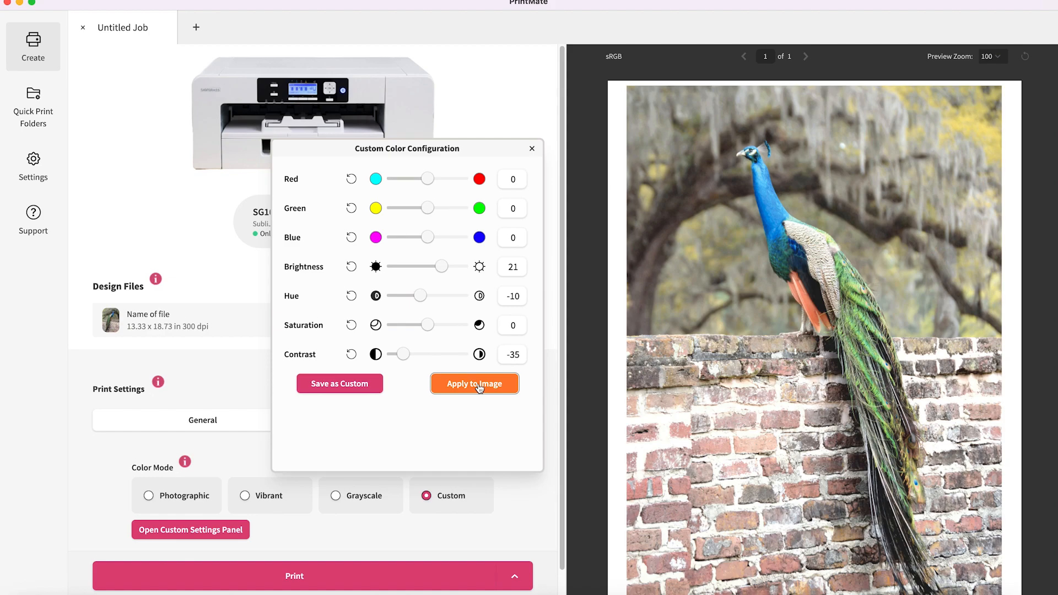
Apply Contrast -35 to the peacock photo, then apply Contrast 26
left_click(475, 384)
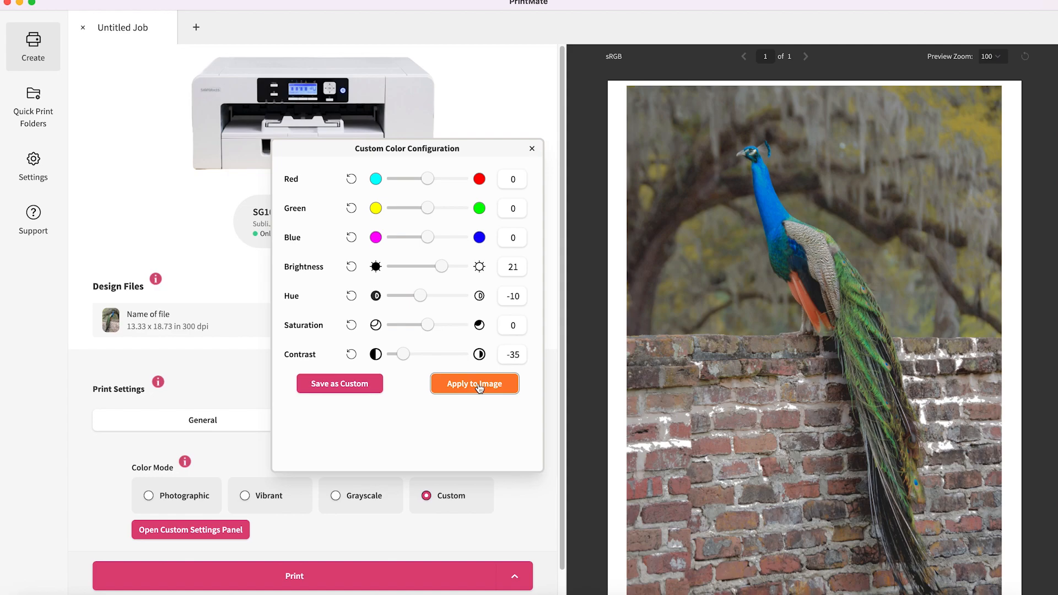
mouse_move(404, 358)
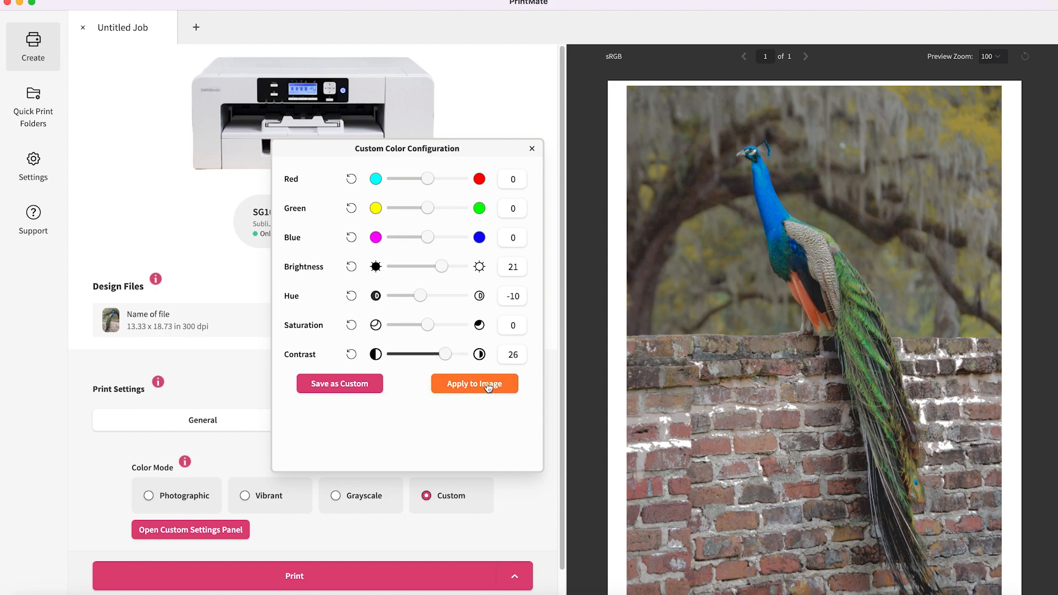
left_click(474, 384)
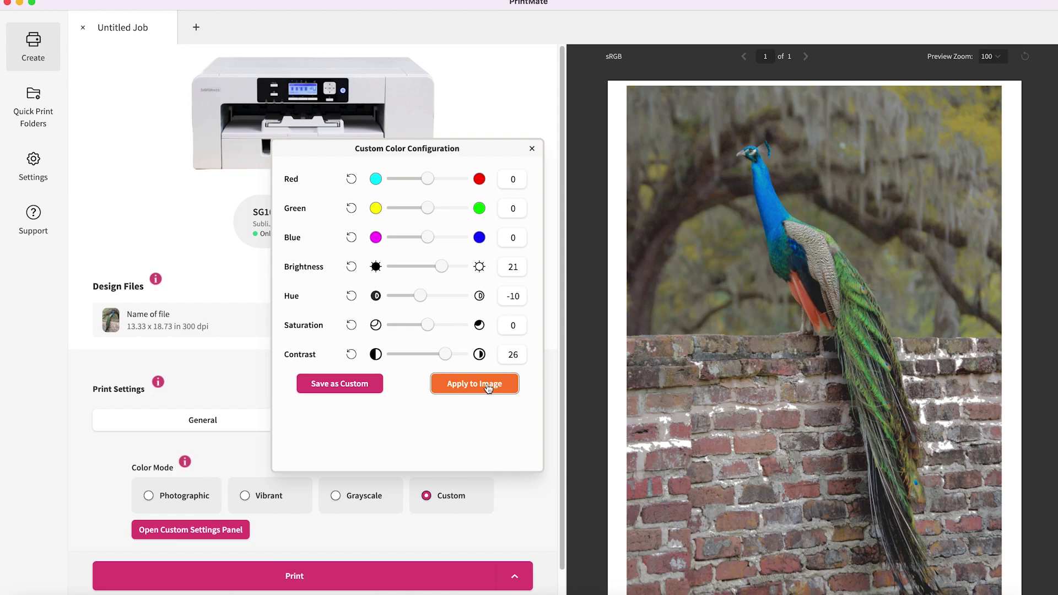
left_click(475, 384)
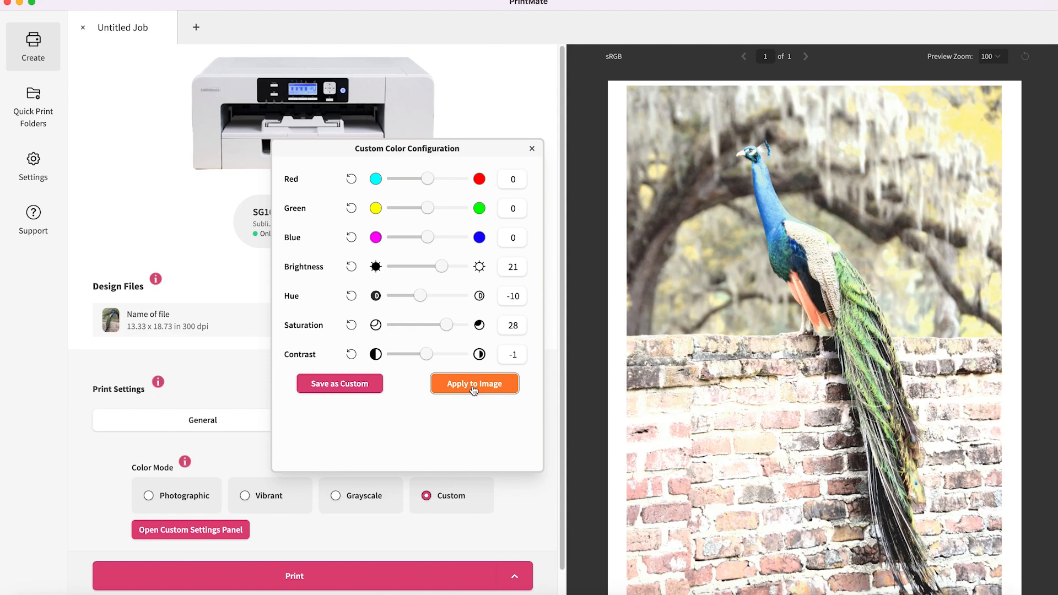
Apply Saturation 28 and Contrast -1 to the peacock preview
left_click(474, 383)
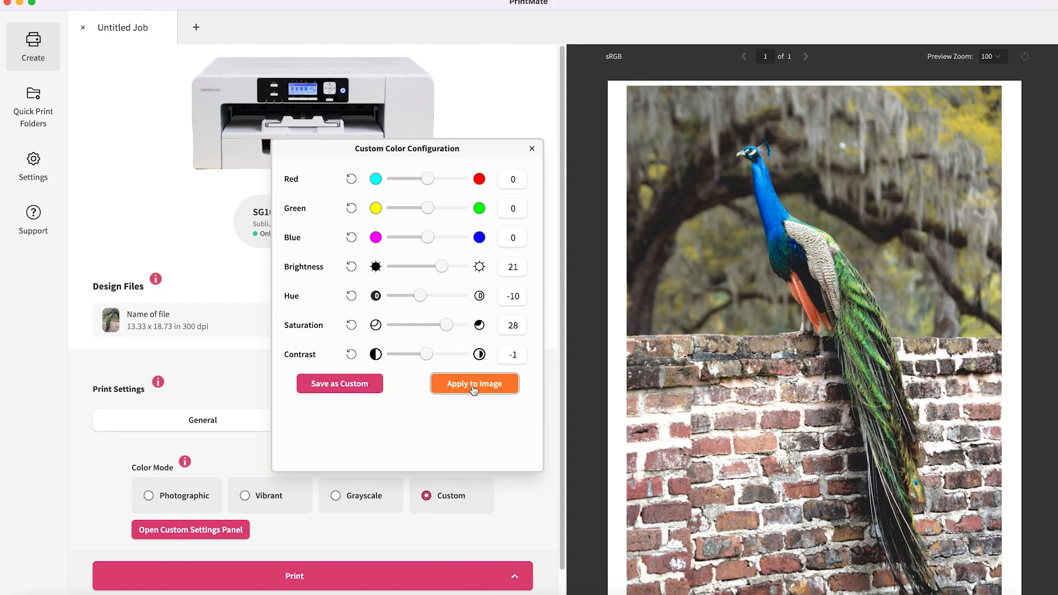
mouse_move(339, 384)
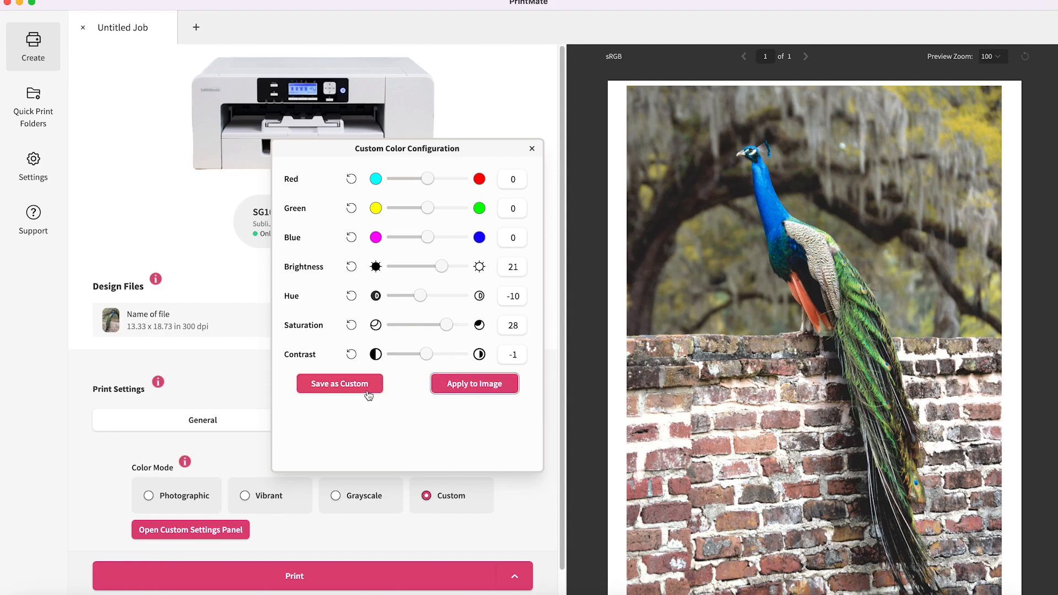
Save the colour adjustments as custom configuration 'Photo Setting' and view the saved list
left_click(339, 384)
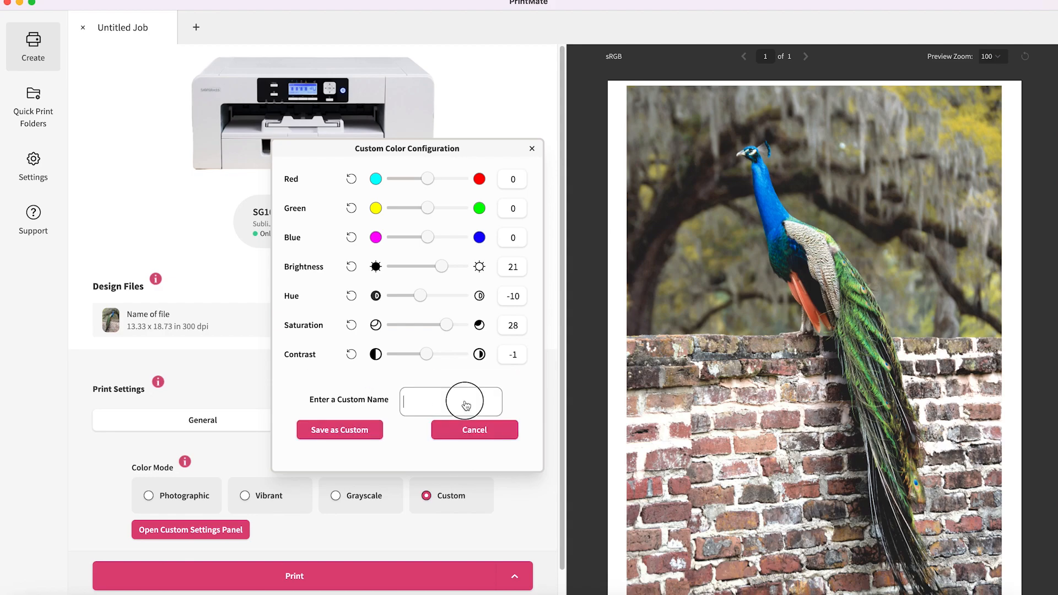
type("P")
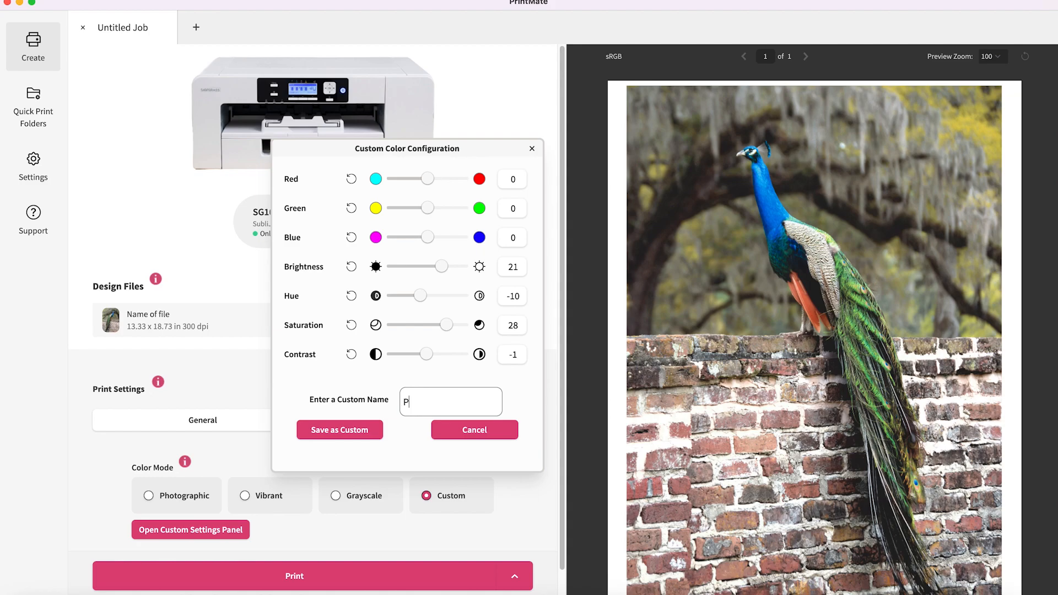
type("hoto Setti")
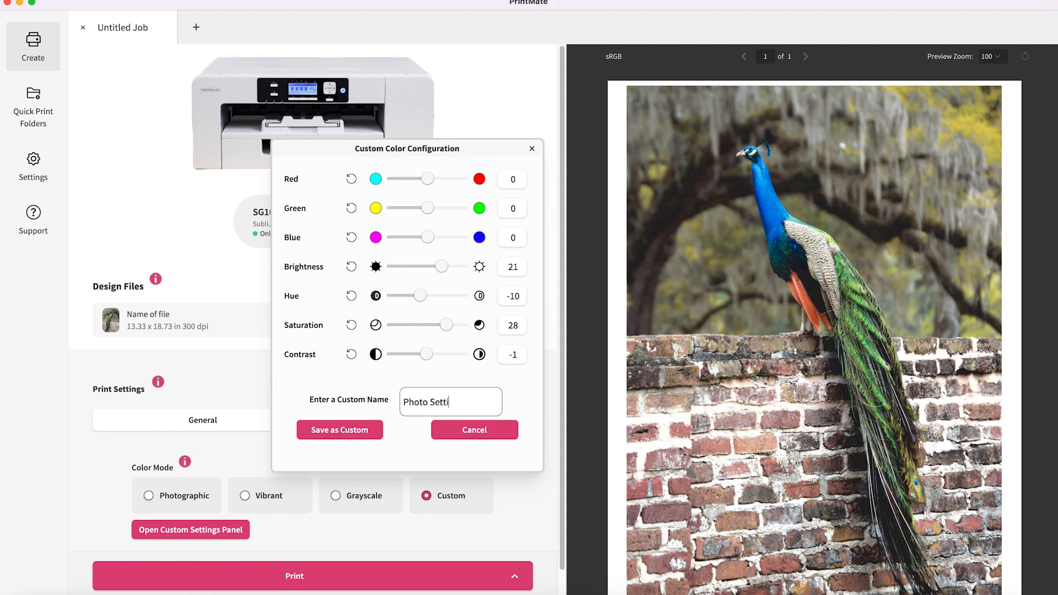
left_click(339, 430)
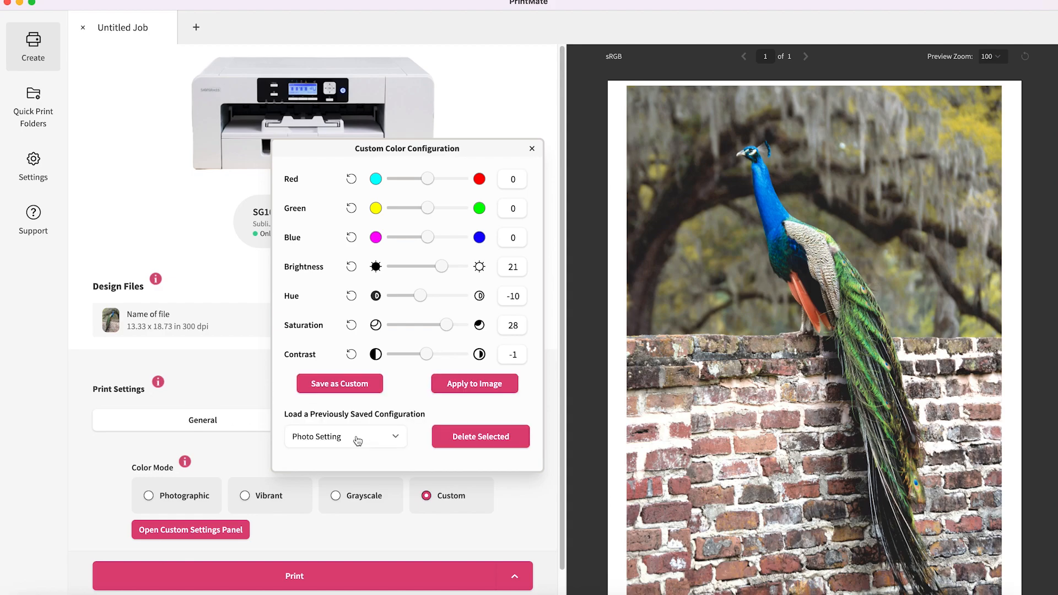
mouse_move(403, 448)
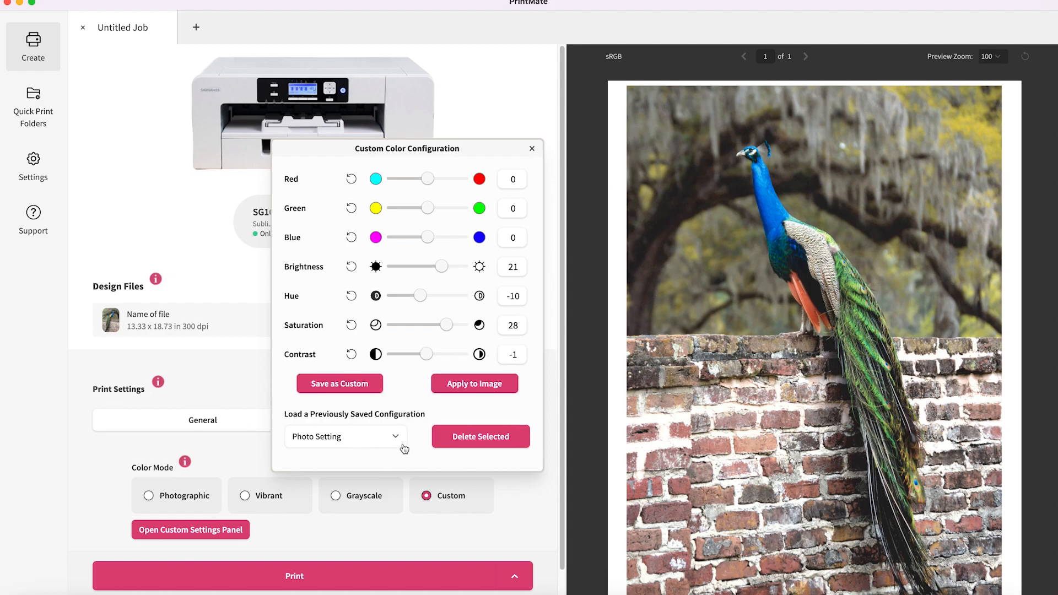
left_click(344, 436)
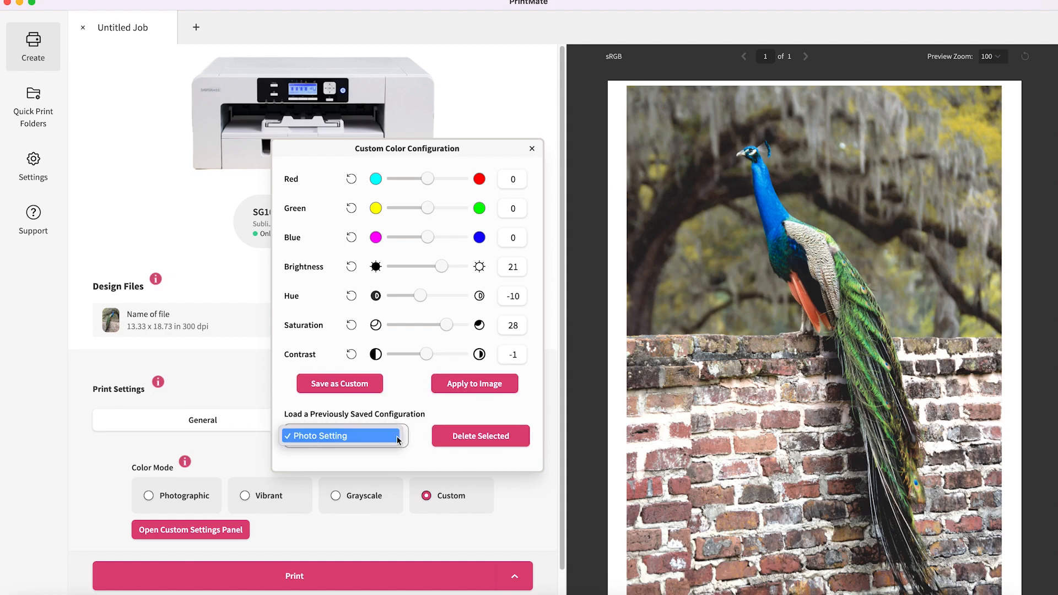